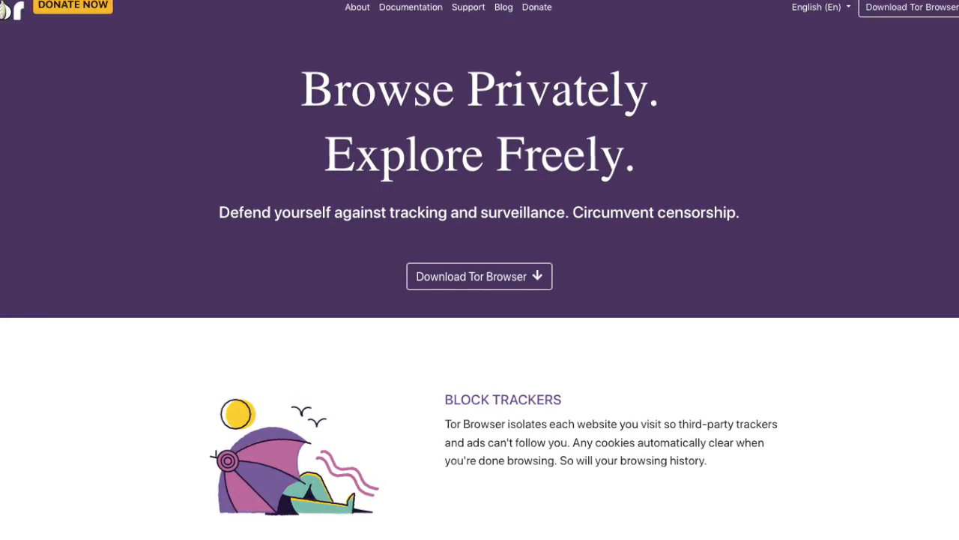
# - Download the macOS Tor Browser disk image from torproject.org and show the download's options
pyautogui.scroll(-3)
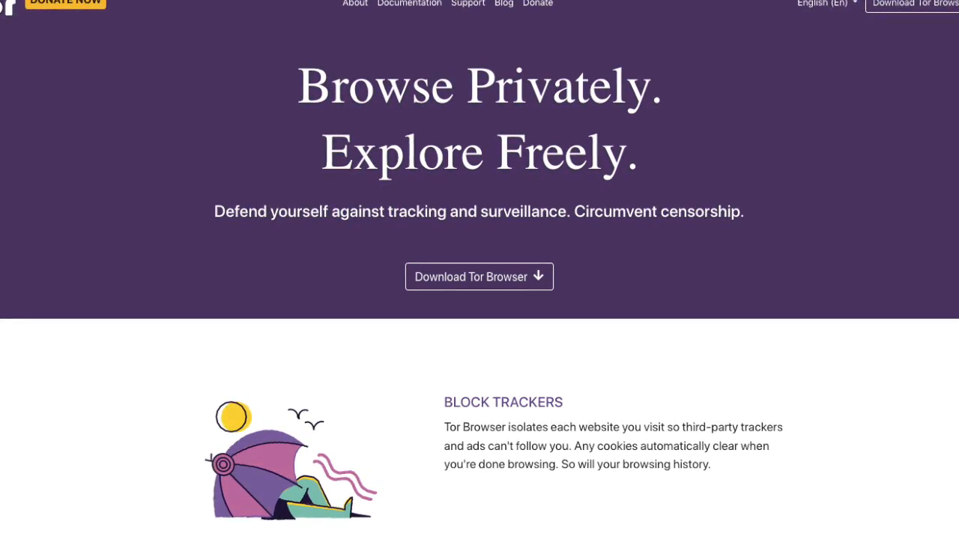
pyautogui.scroll(-3)
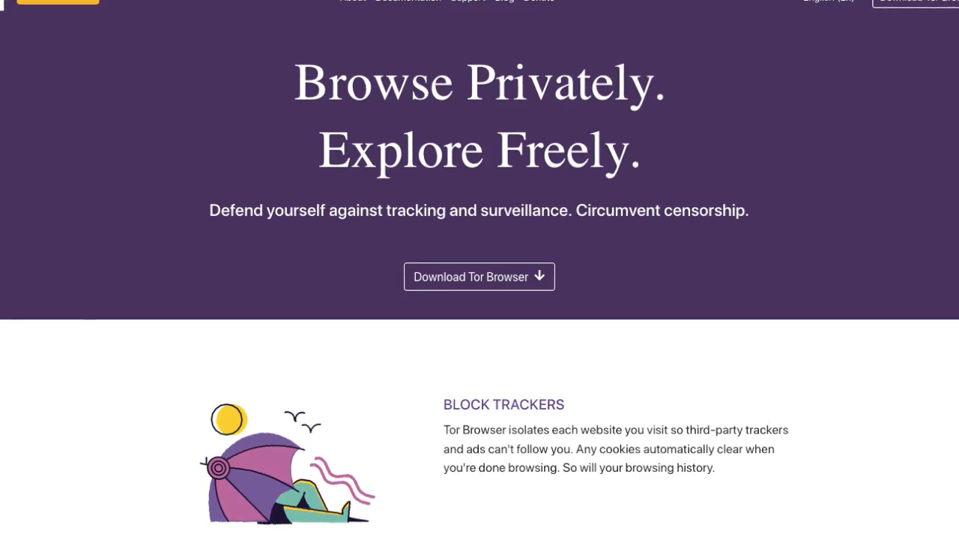
pyautogui.scroll(-3)
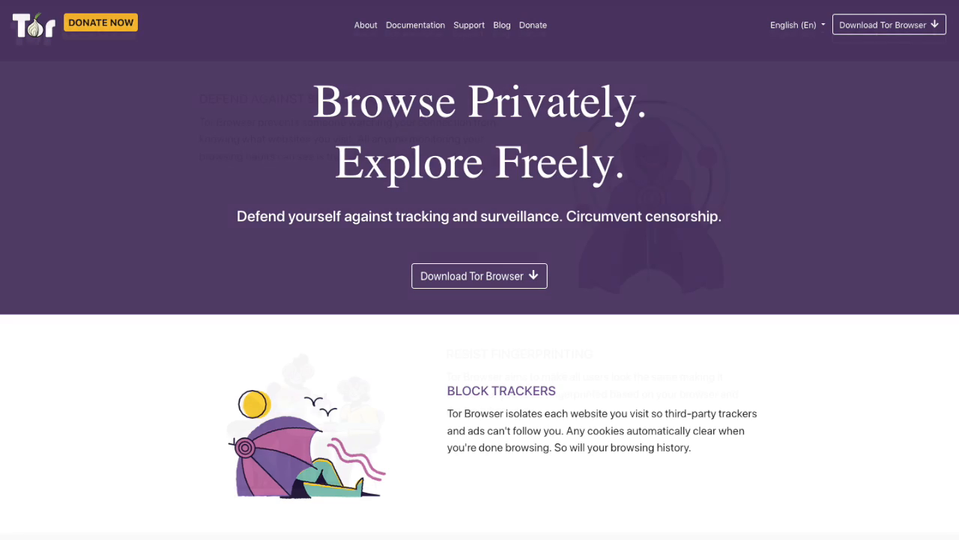
pyautogui.scroll(-3)
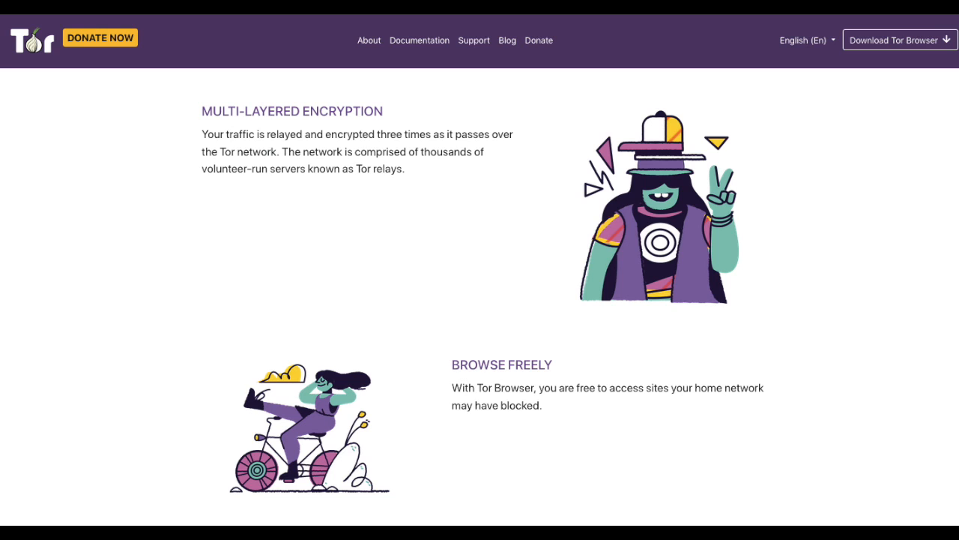
pyautogui.scroll(3)
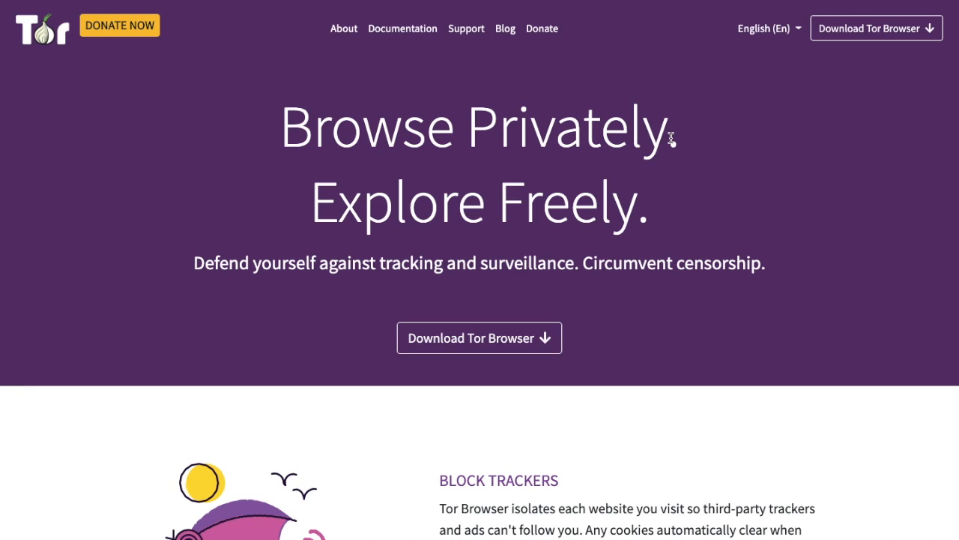
pyautogui.moveTo(146, 81)
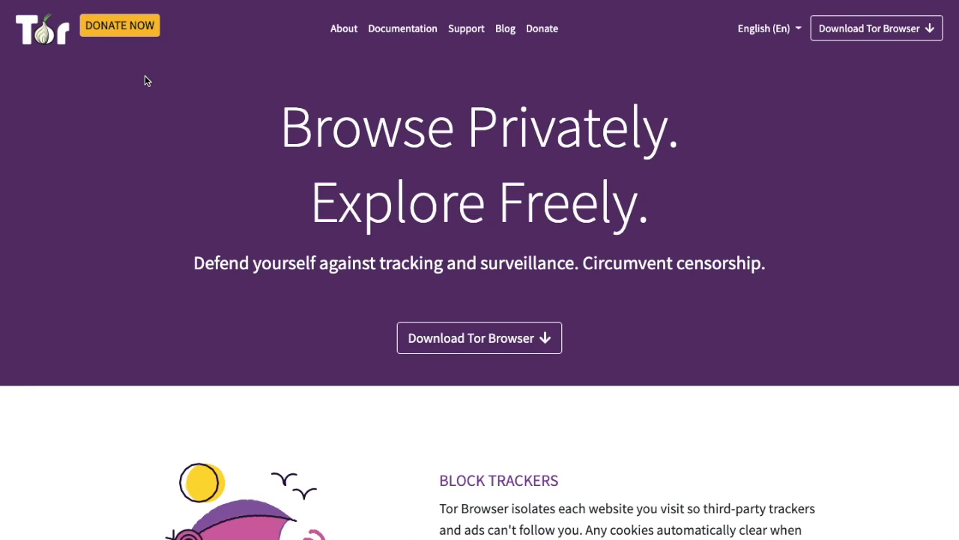
pyautogui.moveTo(153, 69)
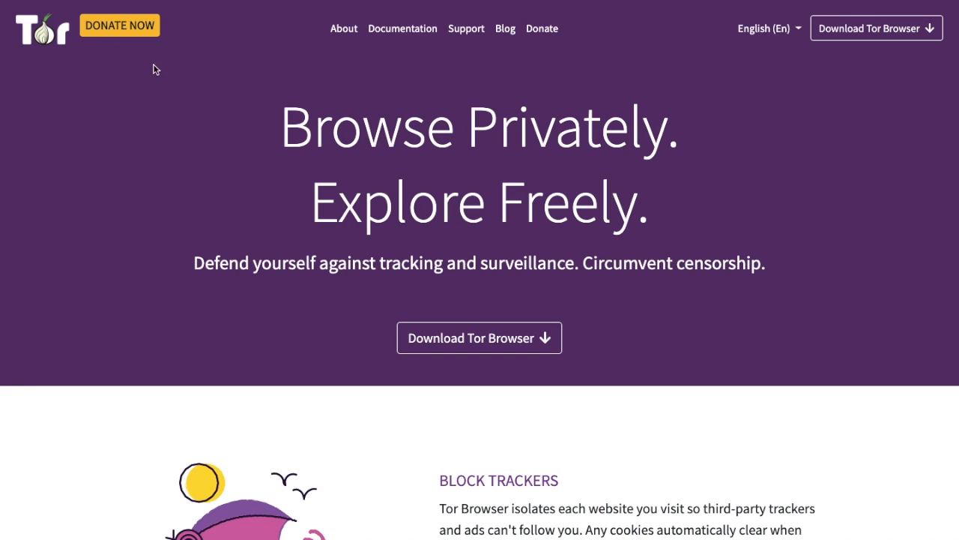
pyautogui.moveTo(150, 91)
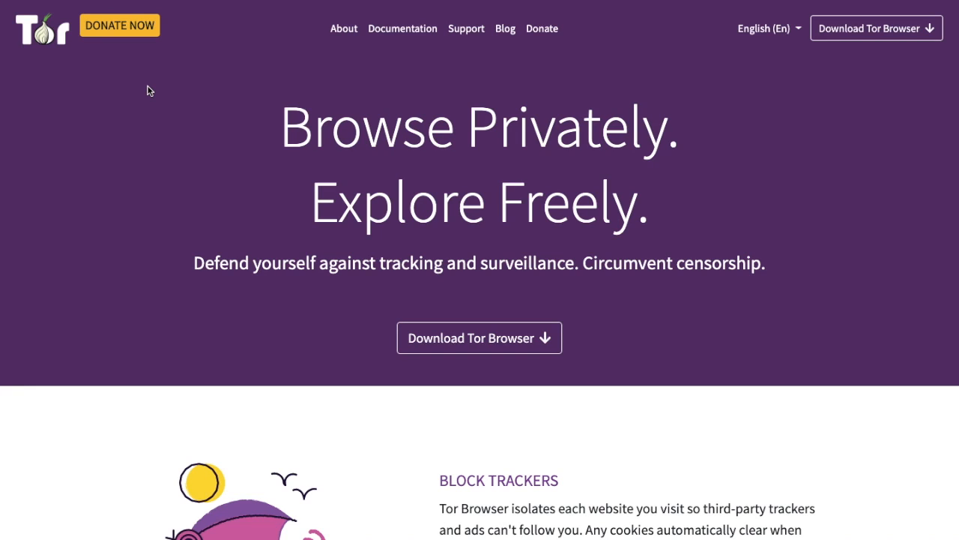
pyautogui.moveTo(214, 89)
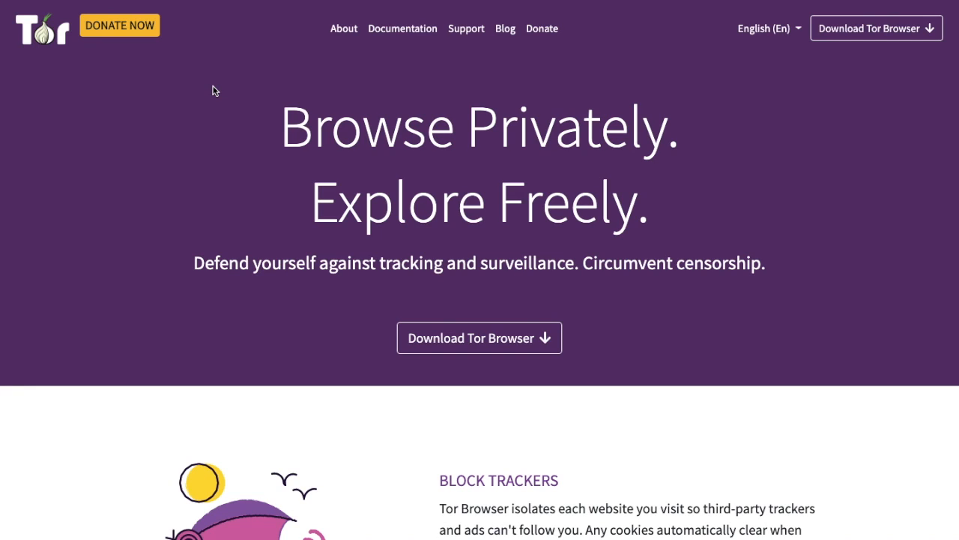
pyautogui.moveTo(875, 27)
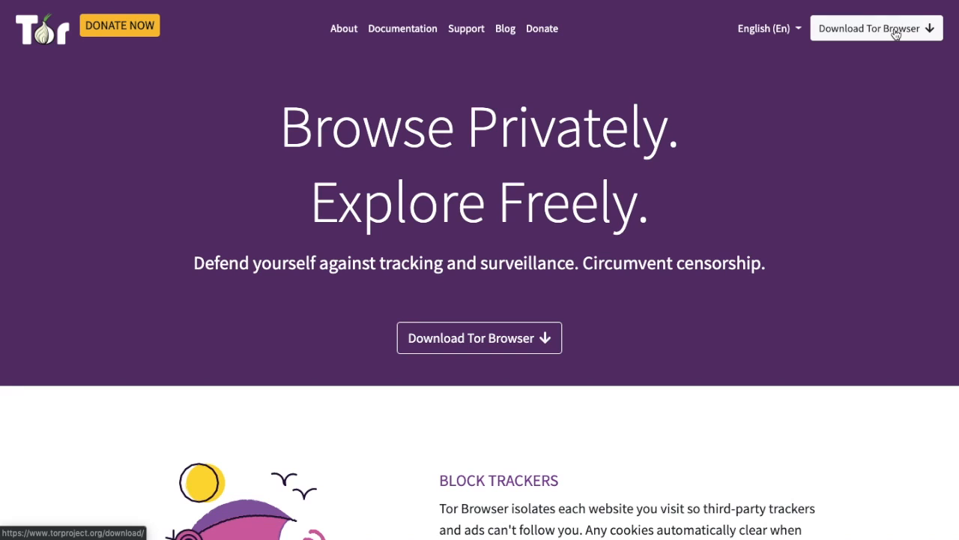
pyautogui.click(875, 27)
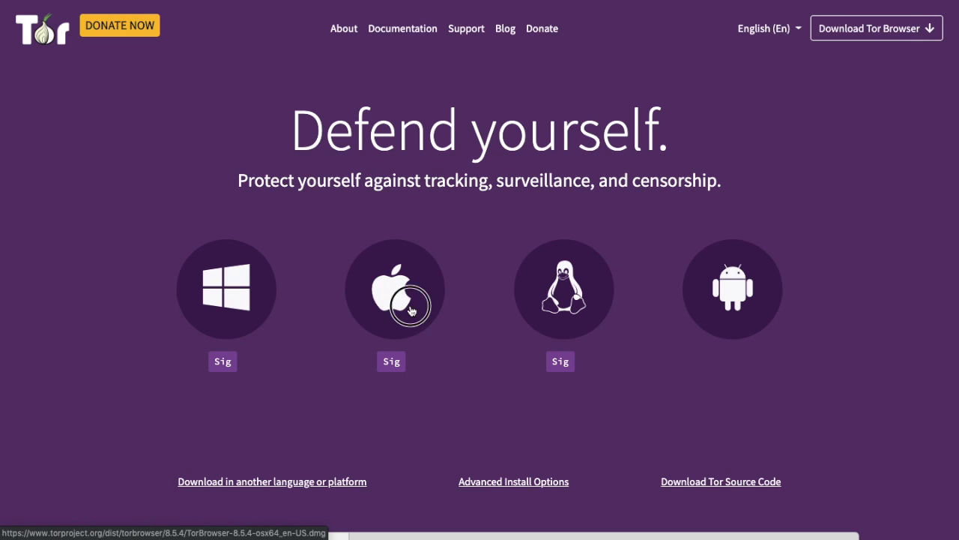
pyautogui.click(395, 290)
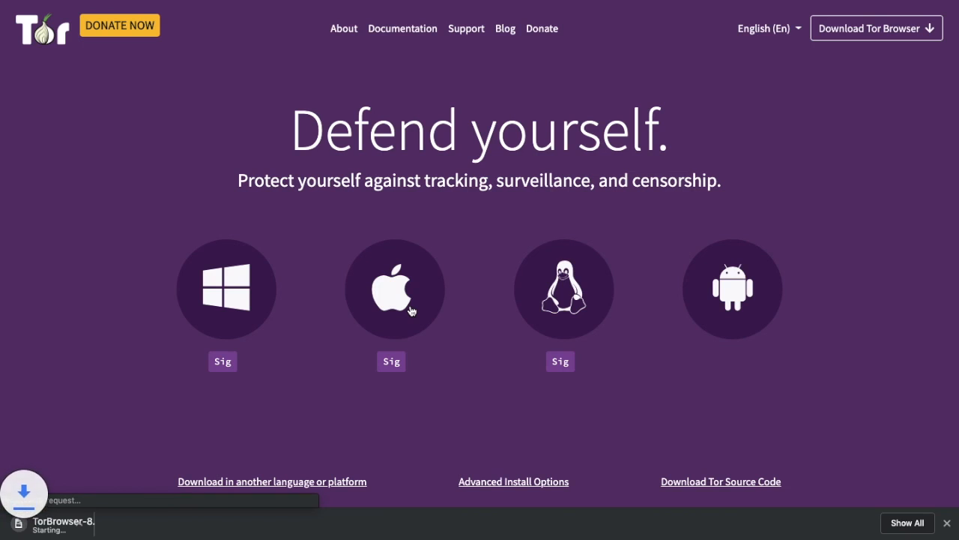
pyautogui.click(394, 287)
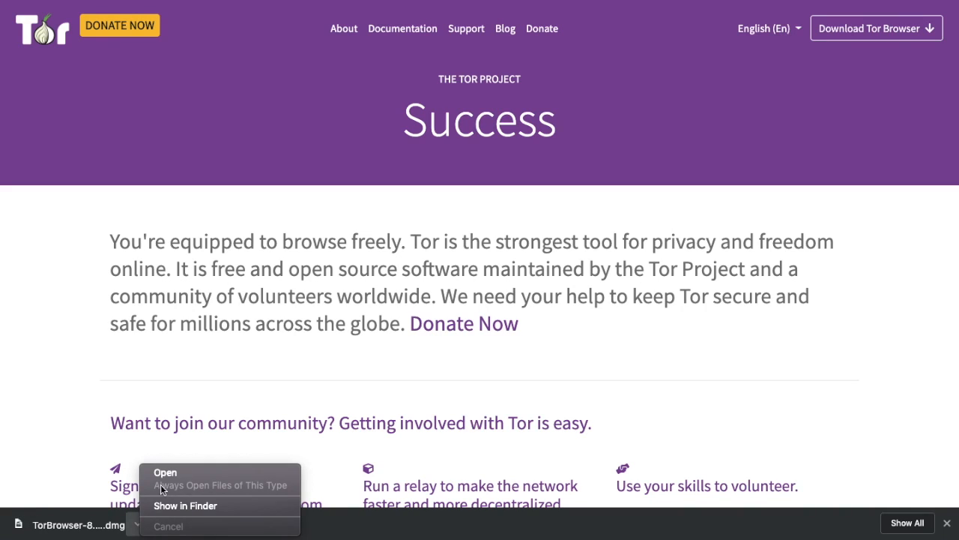
# - Mount the .dmg, copy Tor Browser into Applications and authenticate the change
pyautogui.click(165, 472)
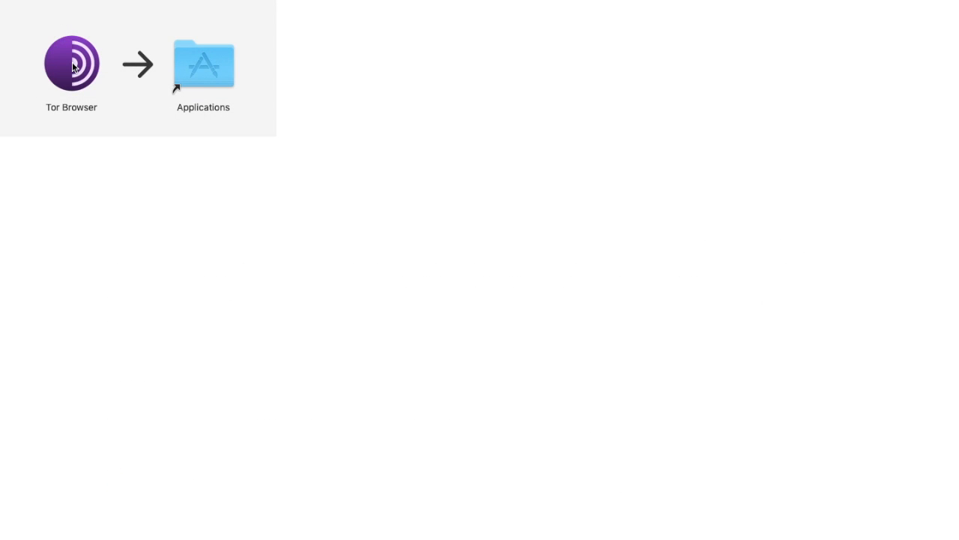
pyautogui.moveTo(72, 63); pyautogui.dragTo(204, 63)
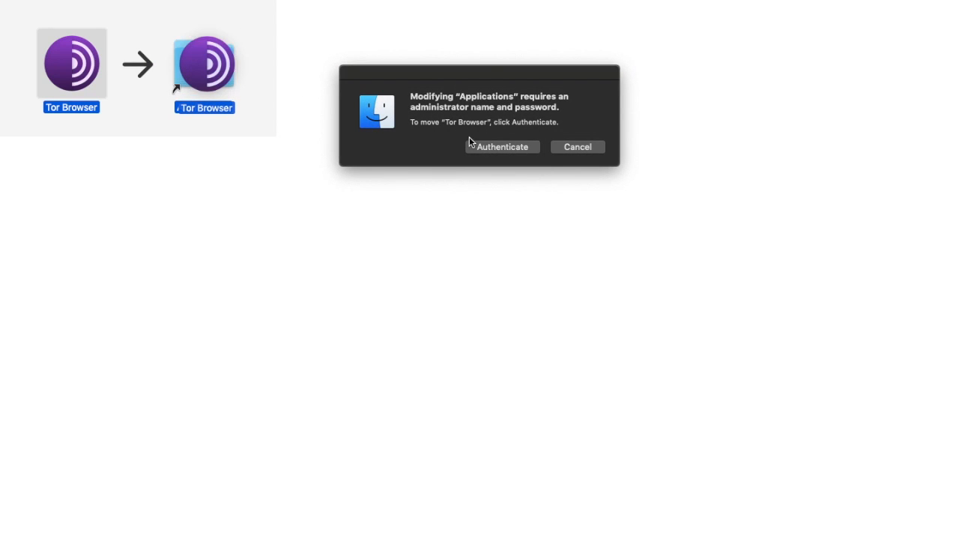
pyautogui.click(502, 146)
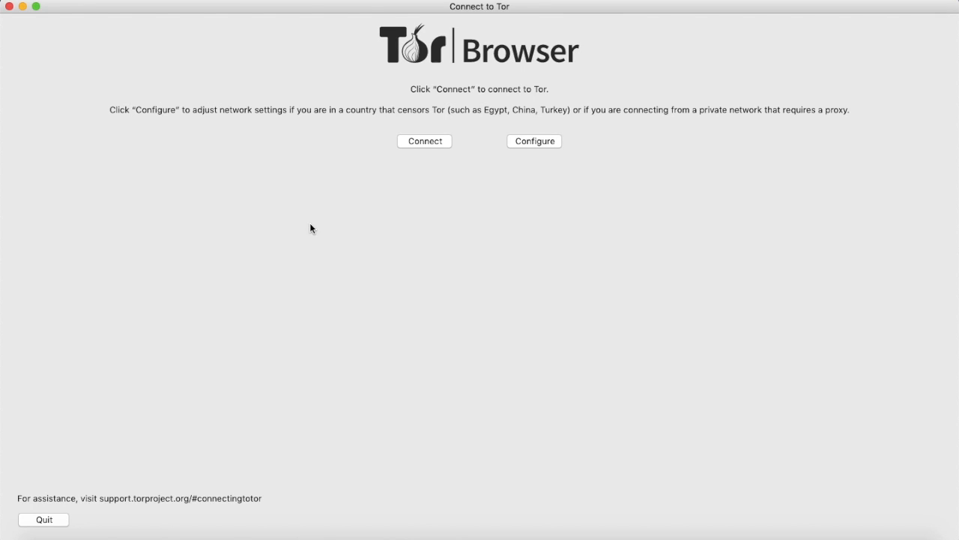
pyautogui.moveTo(555, 153)
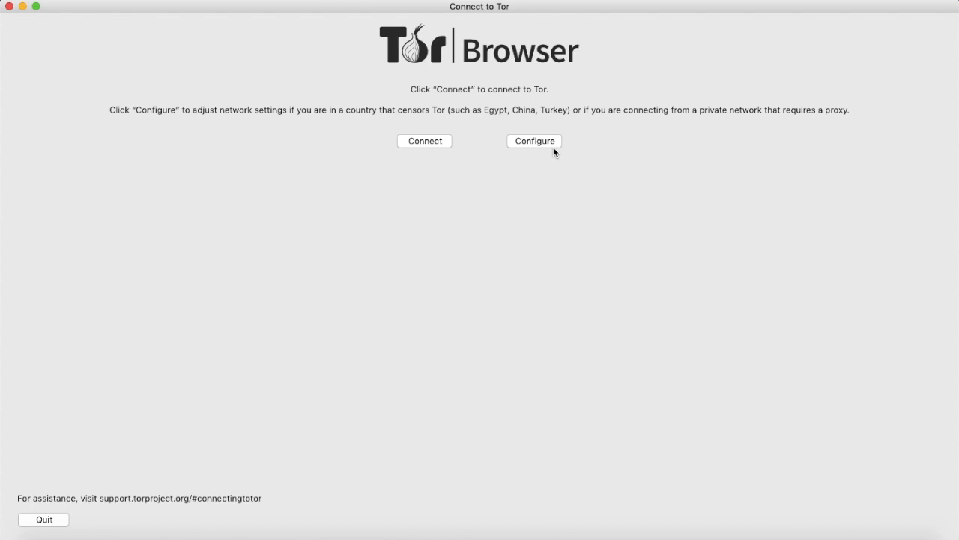
pyautogui.moveTo(426, 151)
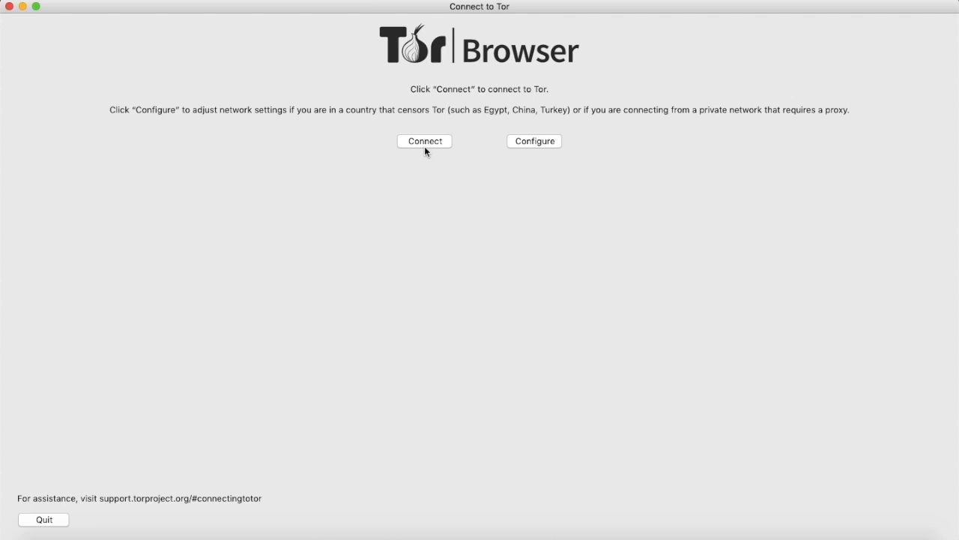
# - Connect Tor Browser to the Tor network from the Connect to Tor screen
pyautogui.click(424, 141)
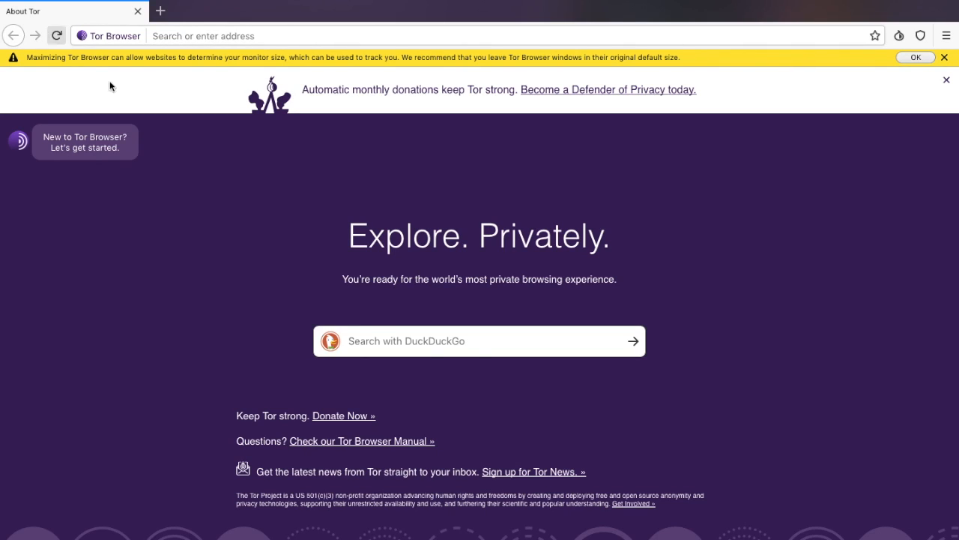
pyautogui.moveTo(399, 351)
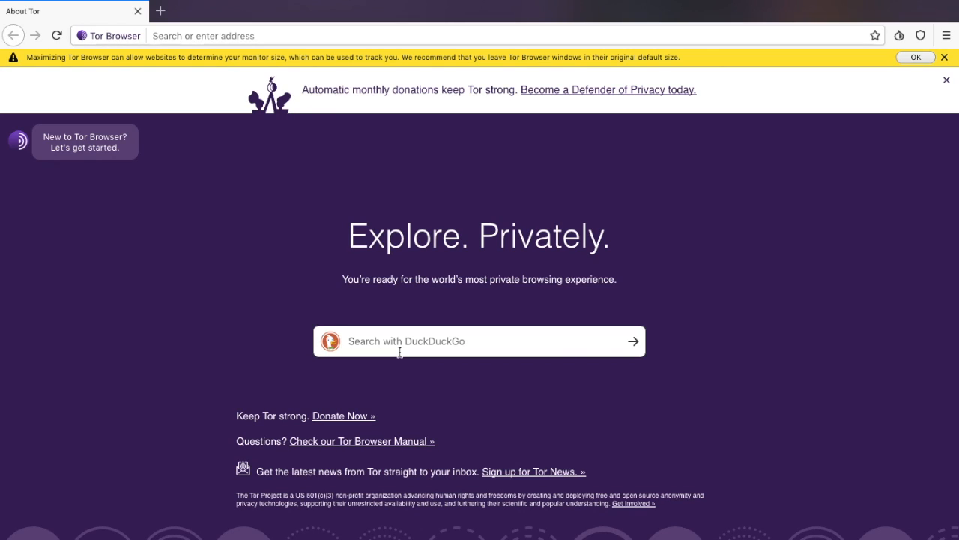
# - Begin entering check.torproject.org in the address bar before dismissing the window-size warning
pyautogui.click(282, 36)
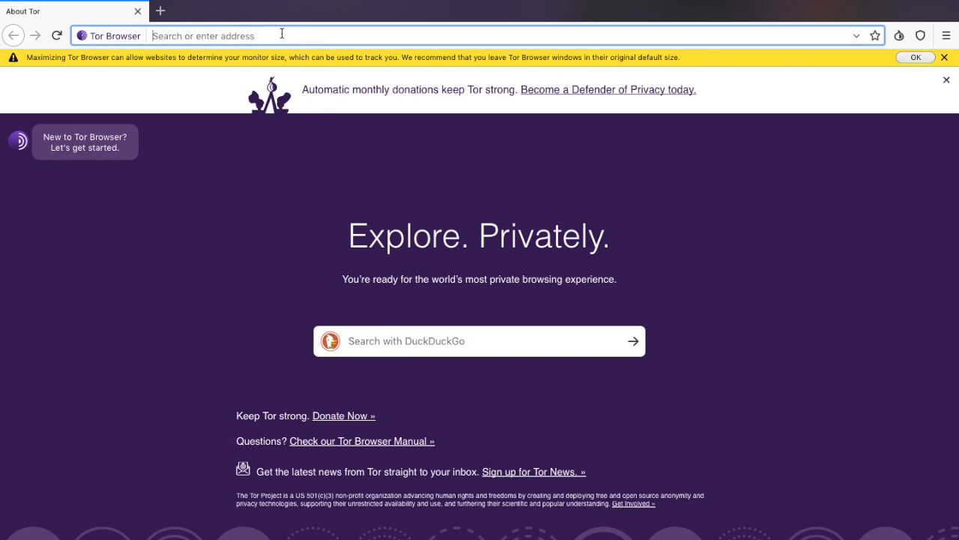
pyautogui.write('check')
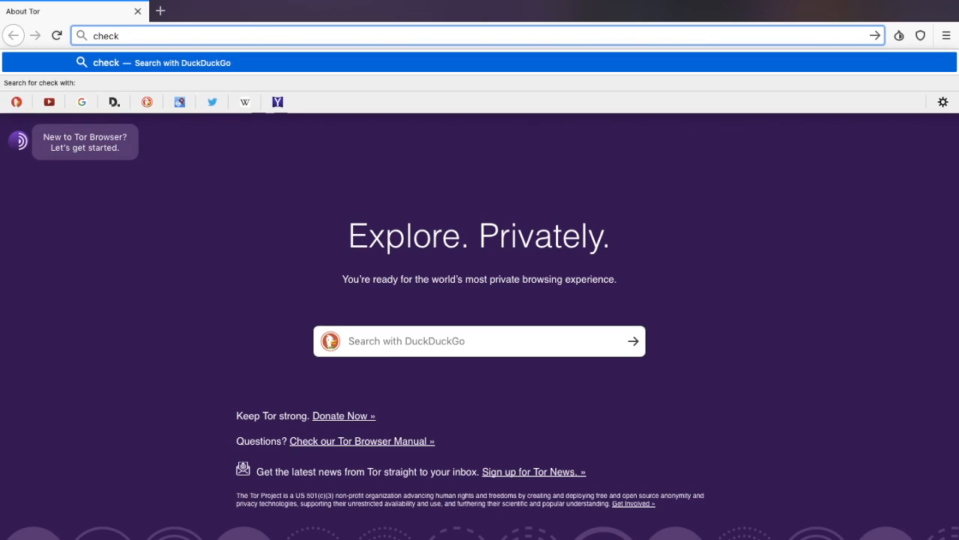
pyautogui.write('.torp')
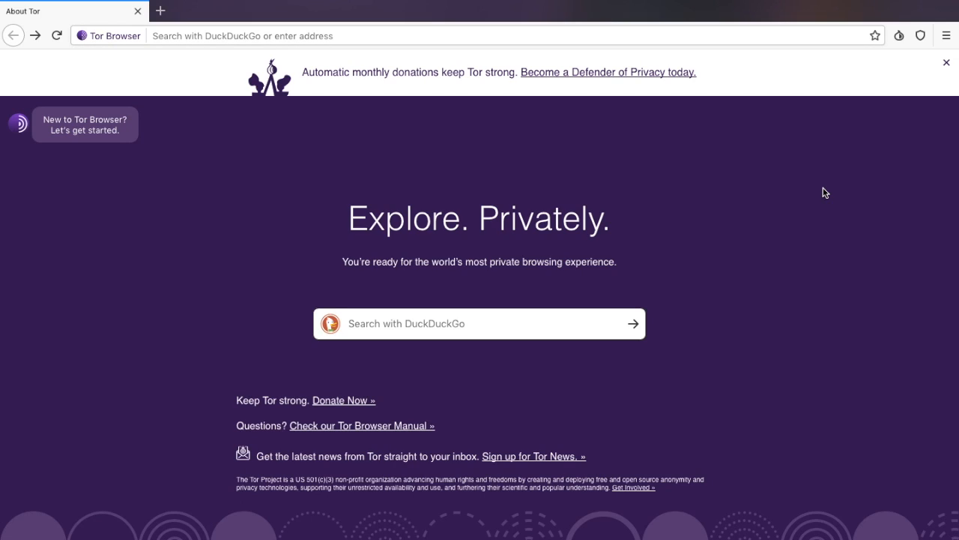
pyautogui.moveTo(899, 36)
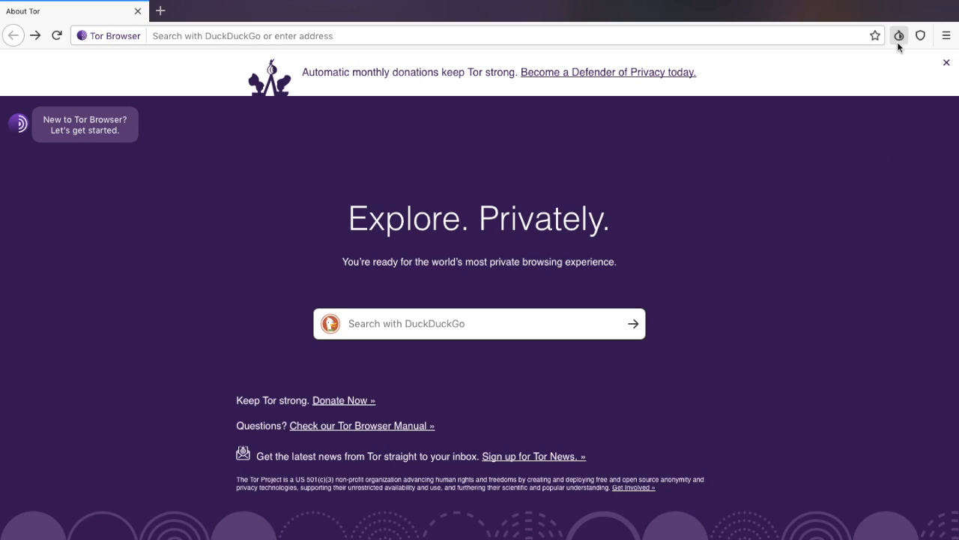
pyautogui.moveTo(899, 36)
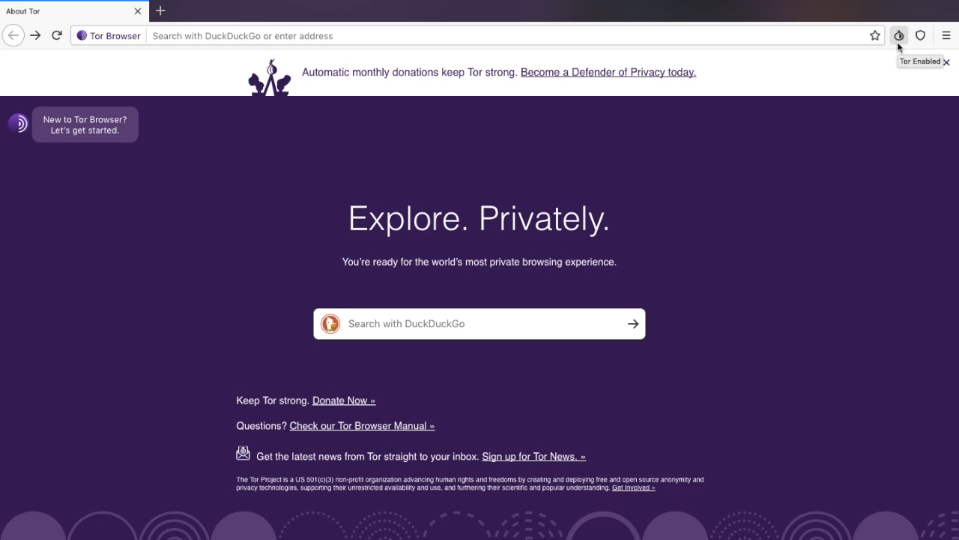
pyautogui.click(900, 36)
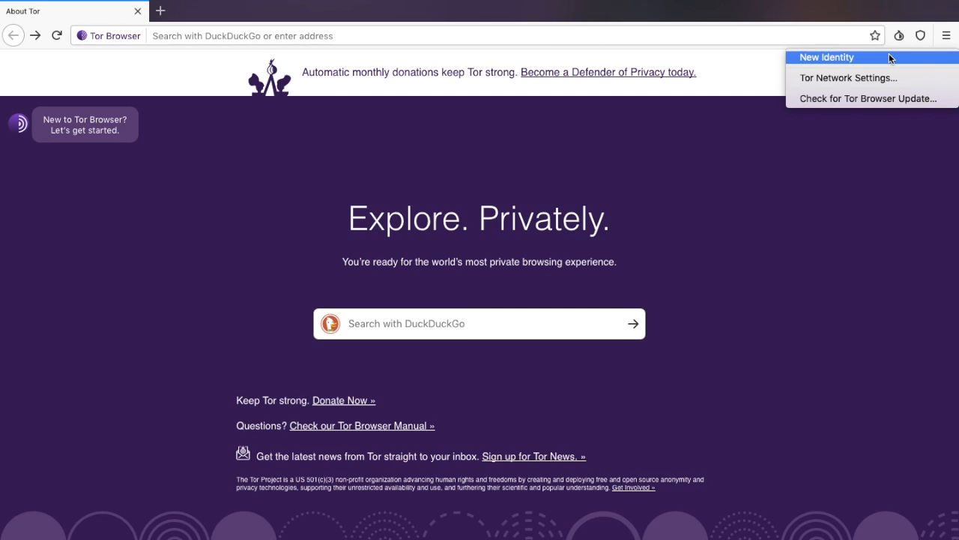
pyautogui.moveTo(921, 36)
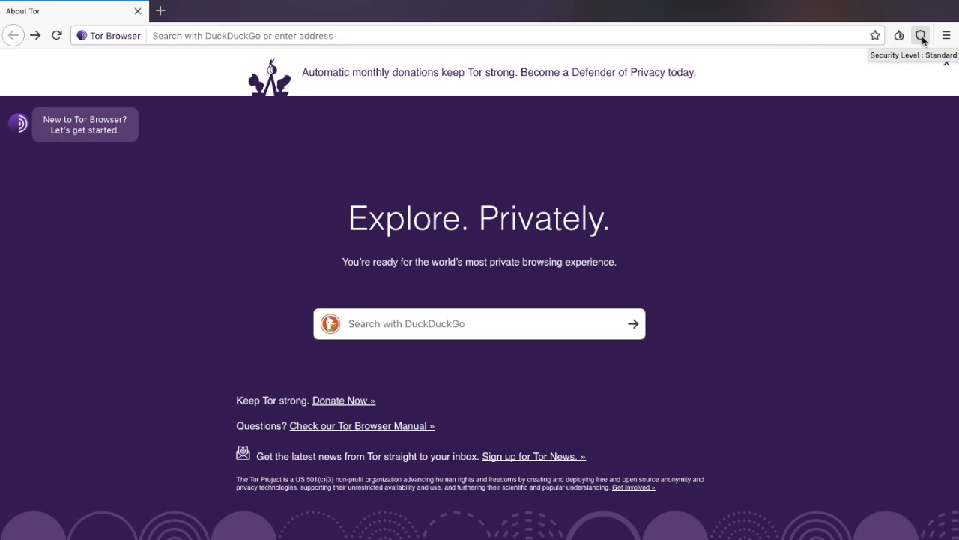
# - Set the security level to Safest via the shield's Advanced Security Settings and return to the start page
pyautogui.click(920, 36)
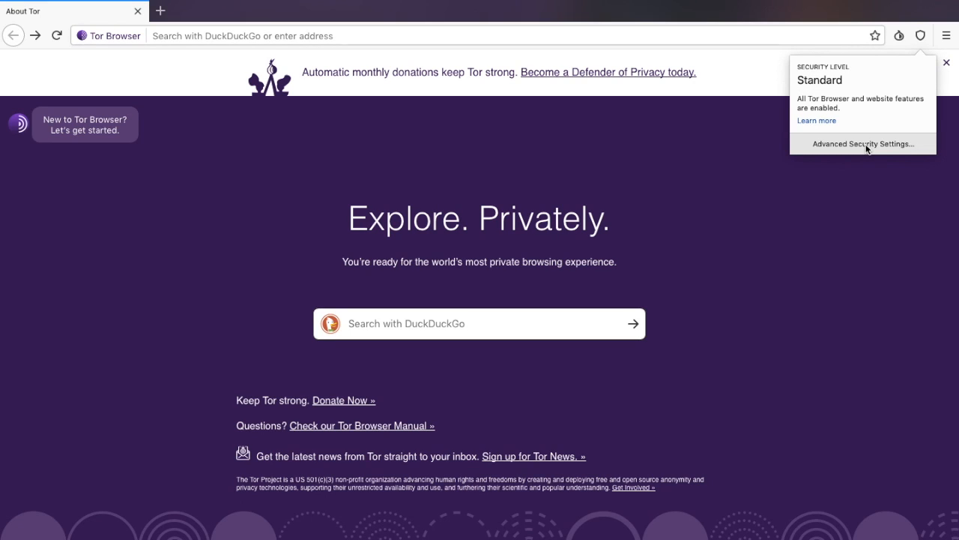
pyautogui.click(862, 144)
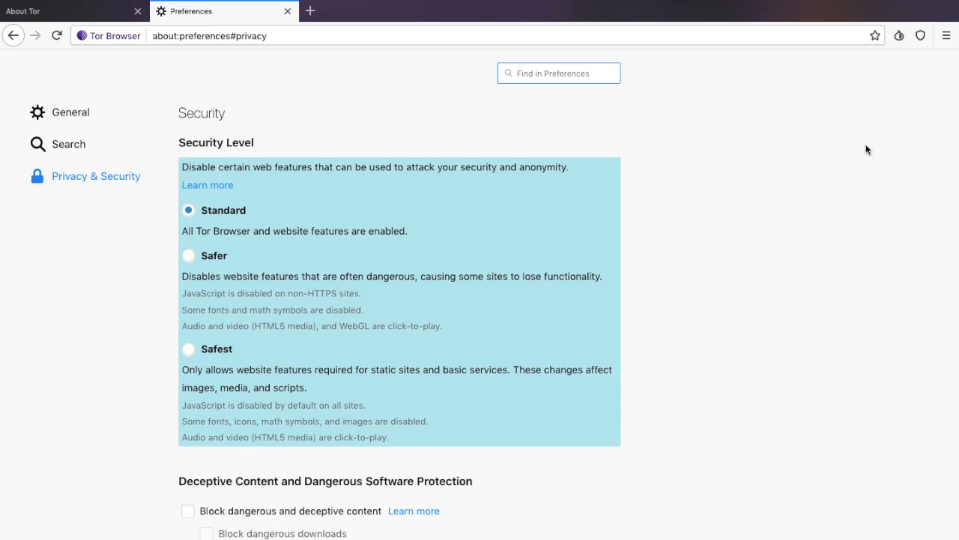
pyautogui.click(558, 72)
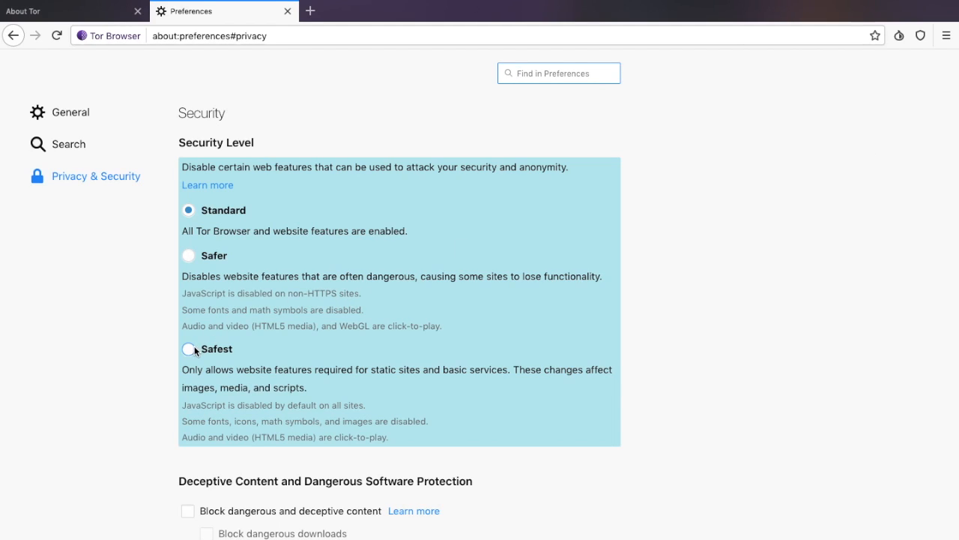
pyautogui.click(189, 348)
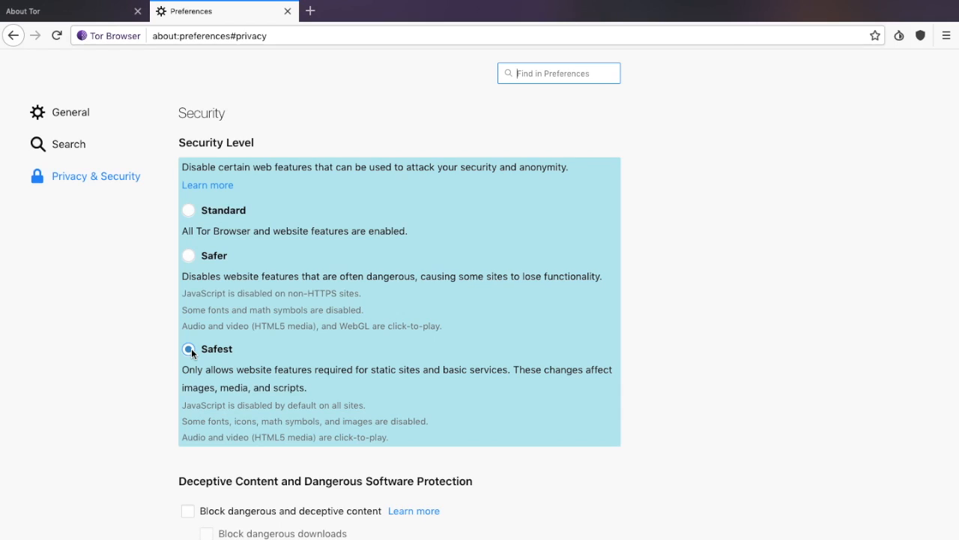
pyautogui.click(187, 348)
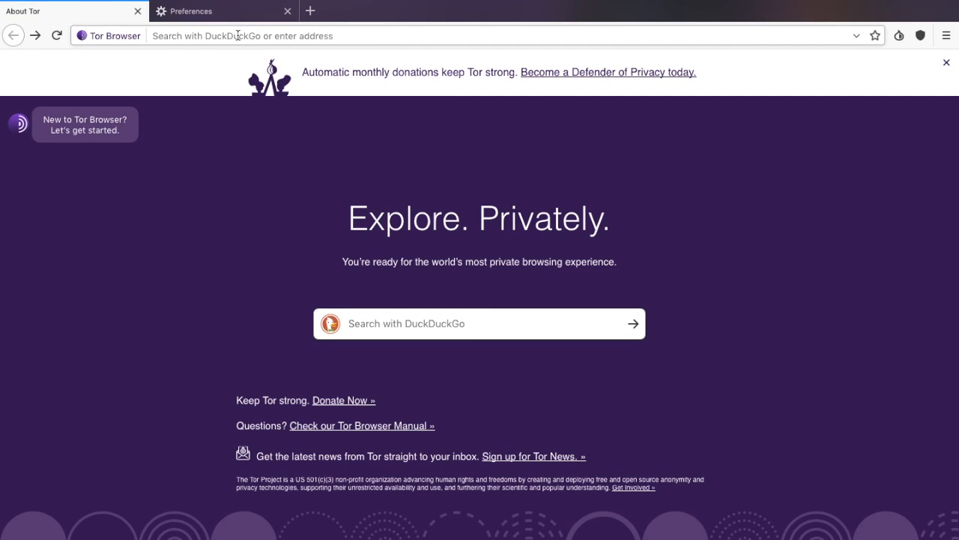
# - Search 'duckduckgo' from the address bar and load the non-JavaScript DuckDuckGo results
pyautogui.write('duck')
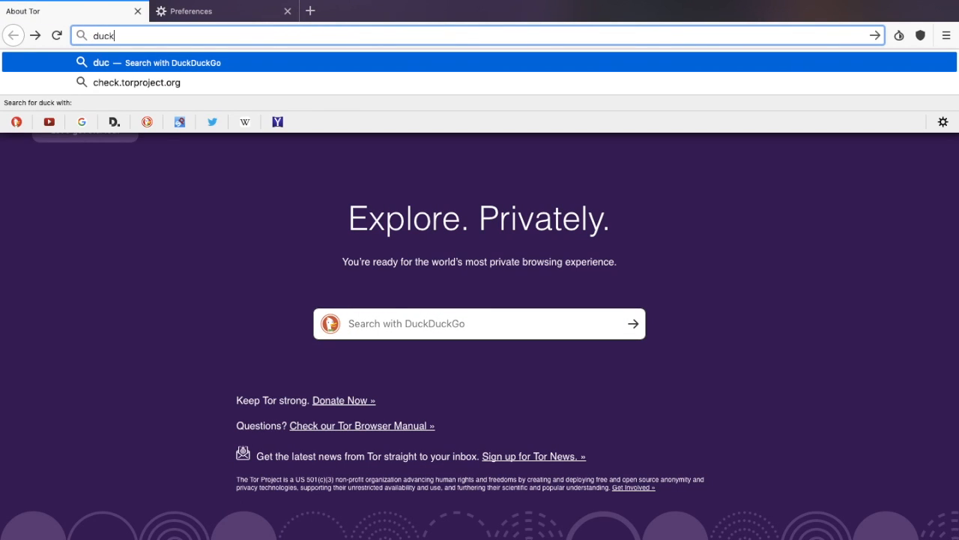
pyautogui.write('duckduckgo.com')
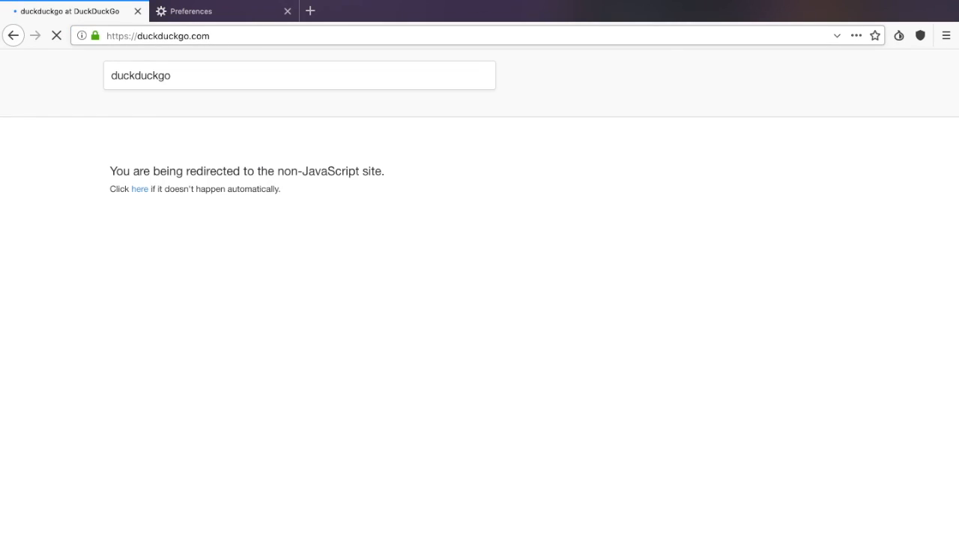
pyautogui.click(140, 189)
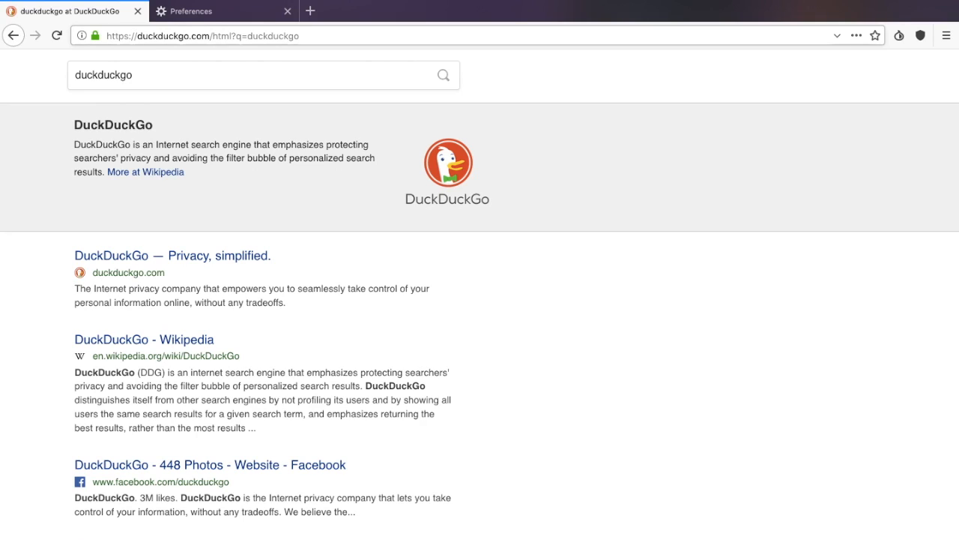
pyautogui.moveTo(81, 36)
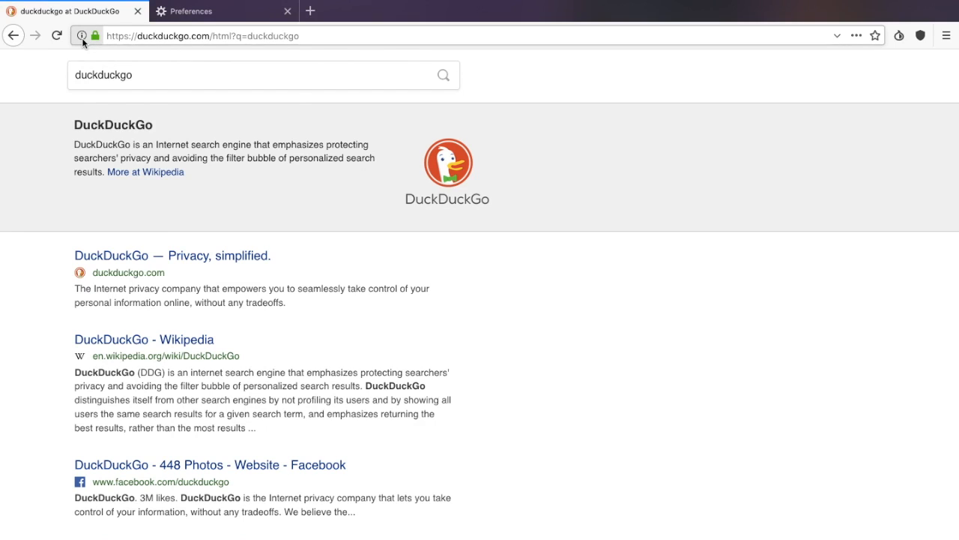
# - Show the site information panel with the three-relay Tor circuit for duckduckgo.com
pyautogui.click(81, 36)
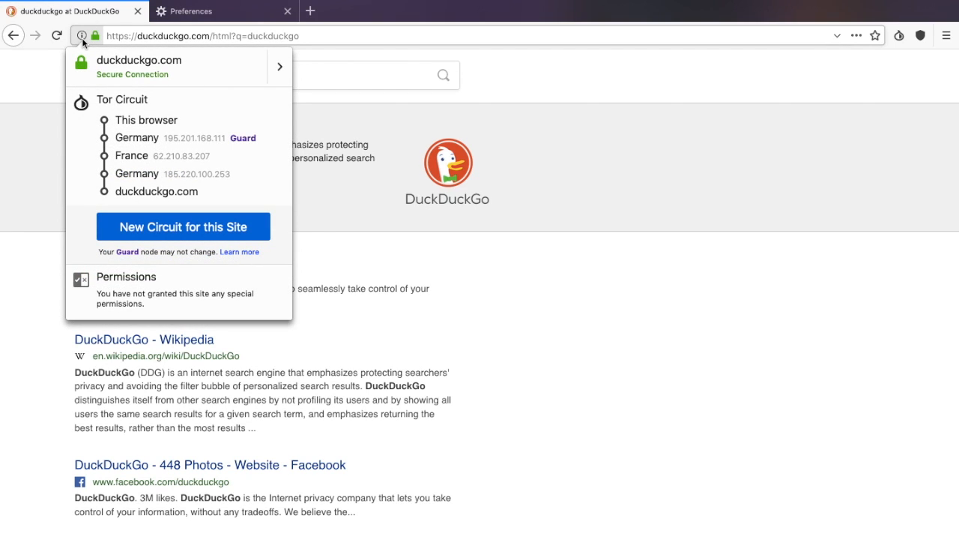
pyautogui.moveTo(138, 159)
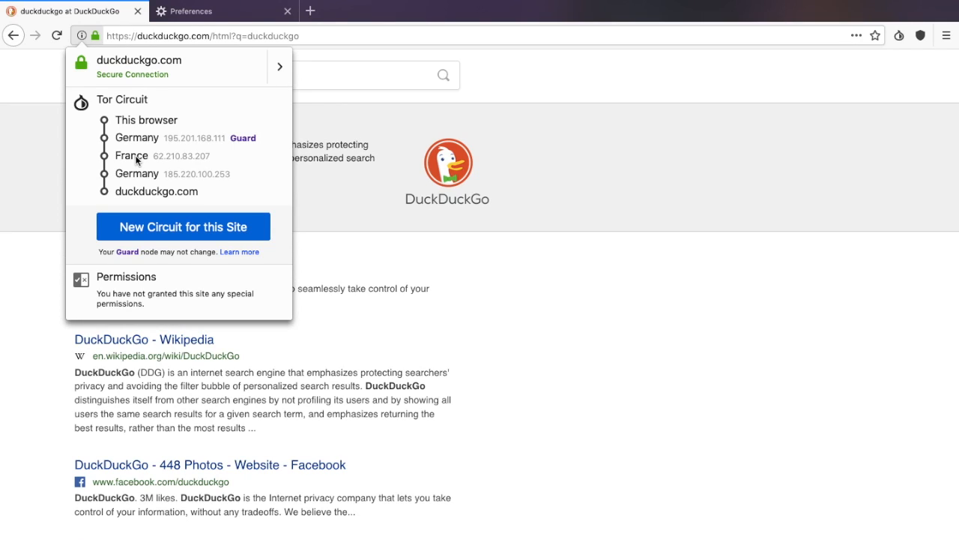
pyautogui.moveTo(173, 153)
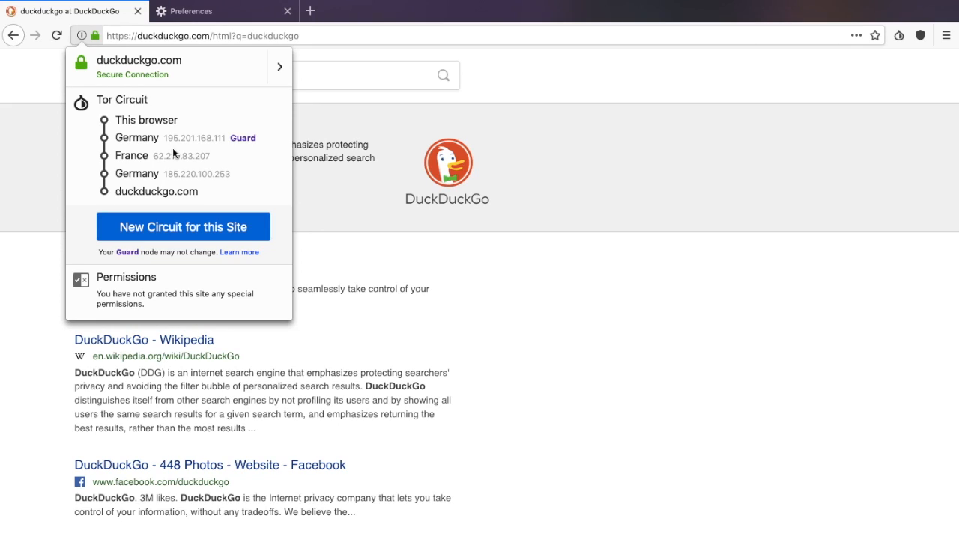
pyautogui.moveTo(254, 126)
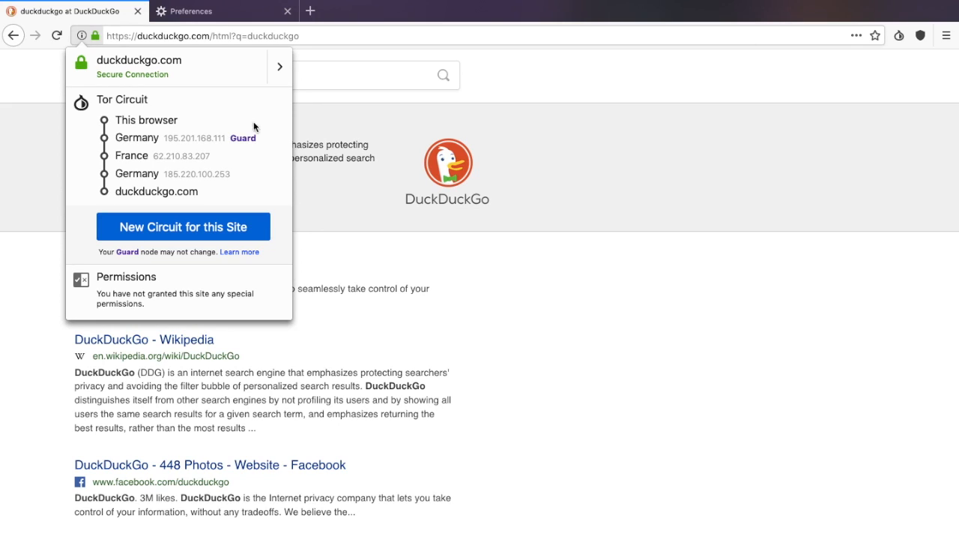
# - Run Check for Tor Browser Update from the onion menu, reporting no updates found
pyautogui.click(899, 35)
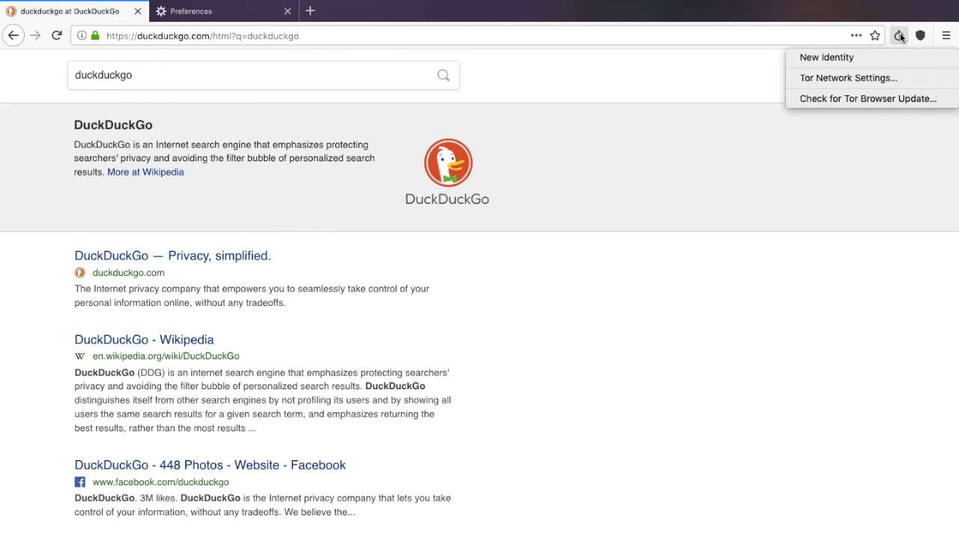
pyautogui.moveTo(868, 99)
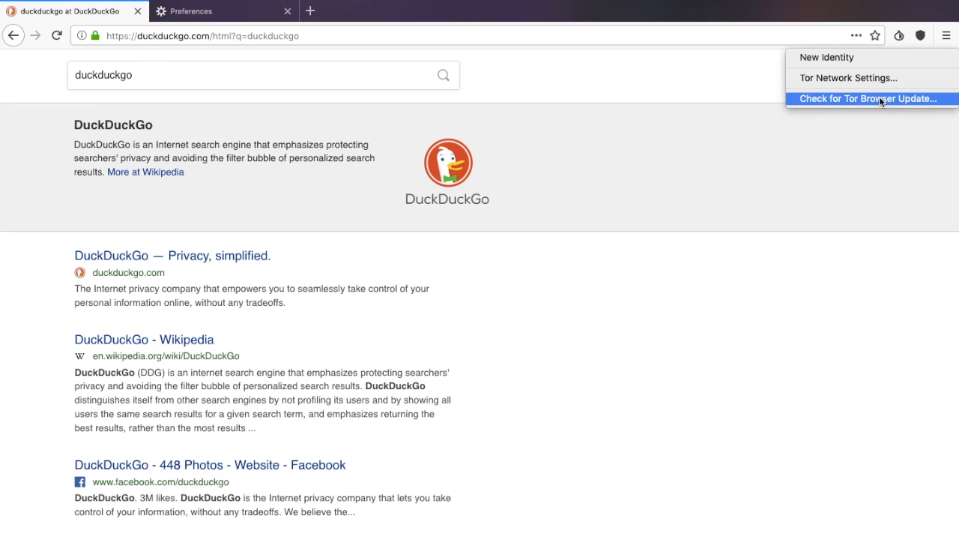
pyautogui.click(866, 99)
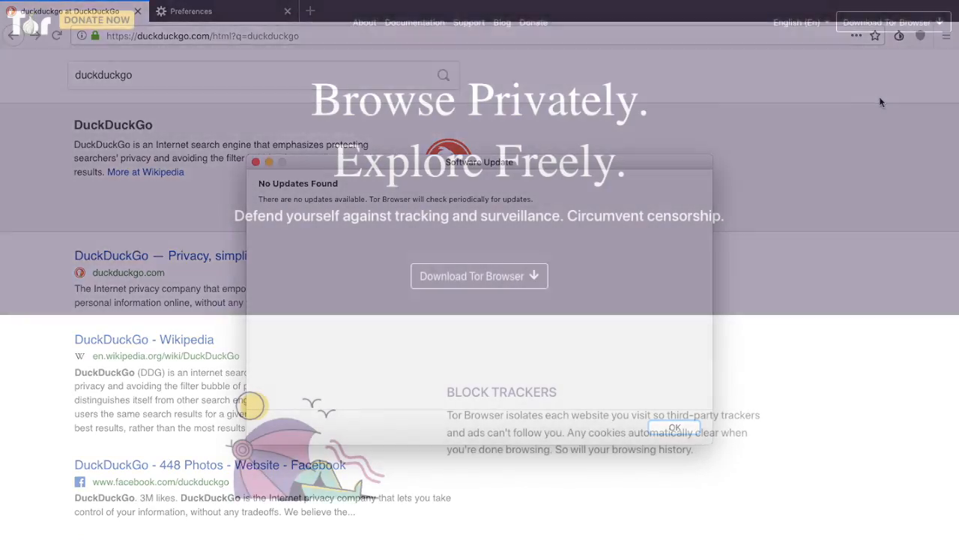
# - Scroll the EveryBitHelps Tor Browser 2019 article down to its table of contents
pyautogui.click(673, 426)
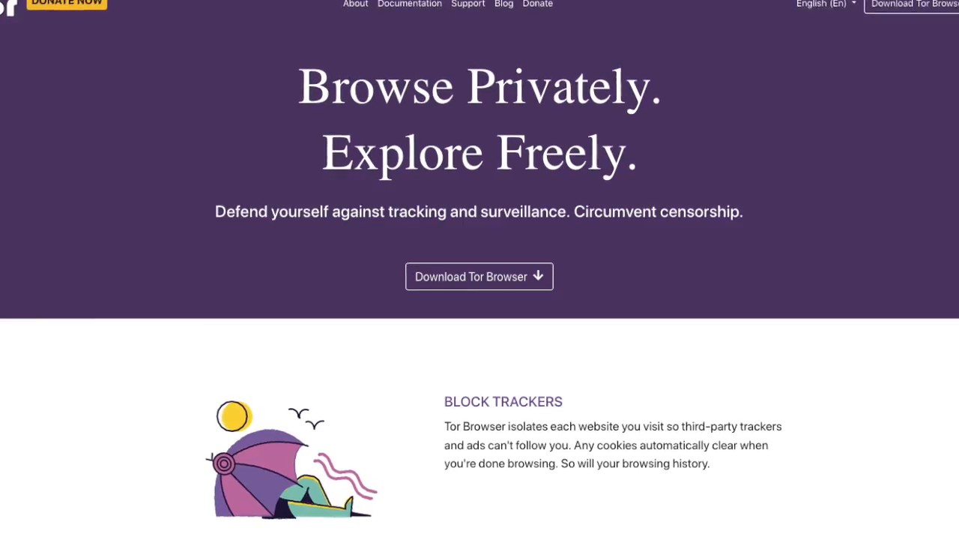
pyautogui.scroll(-3)
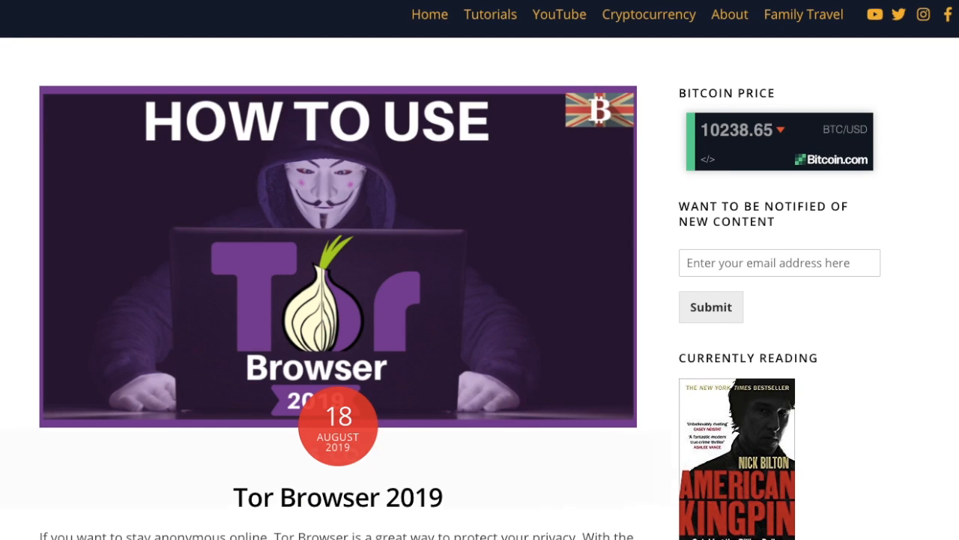
pyautogui.scroll(-3)
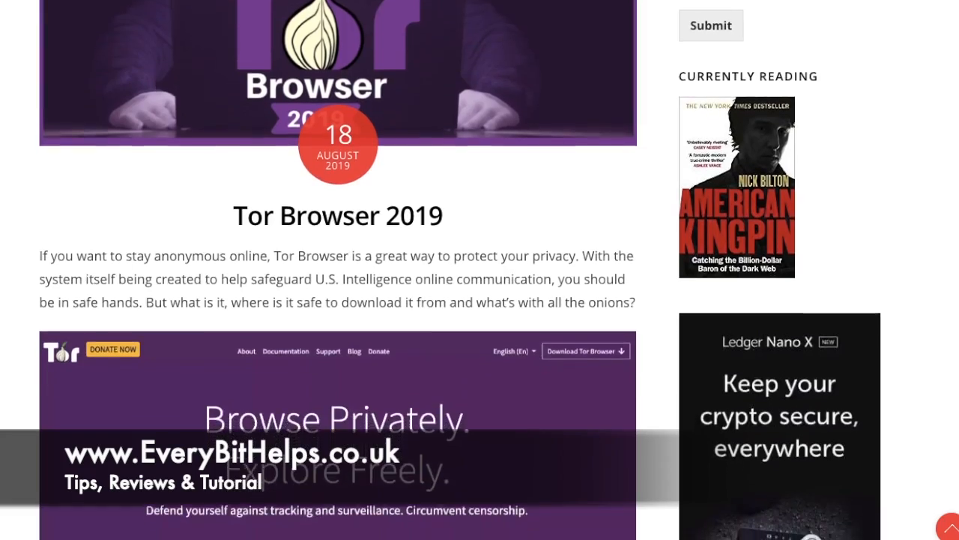
pyautogui.scroll(-3)
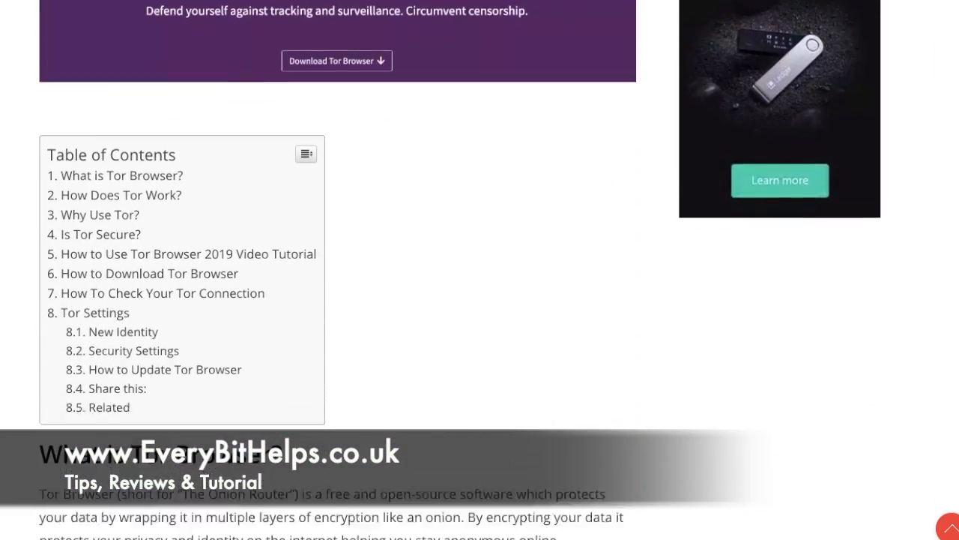